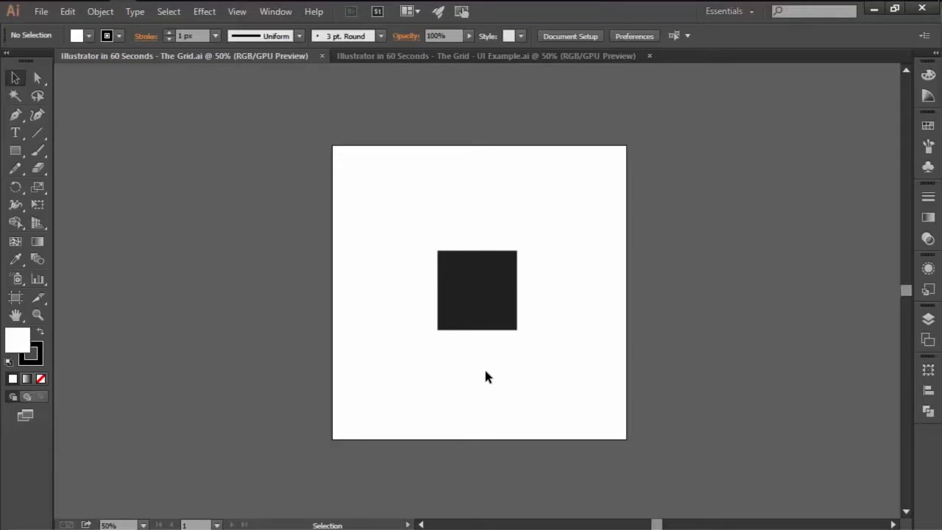
mouse_move(658, 356)
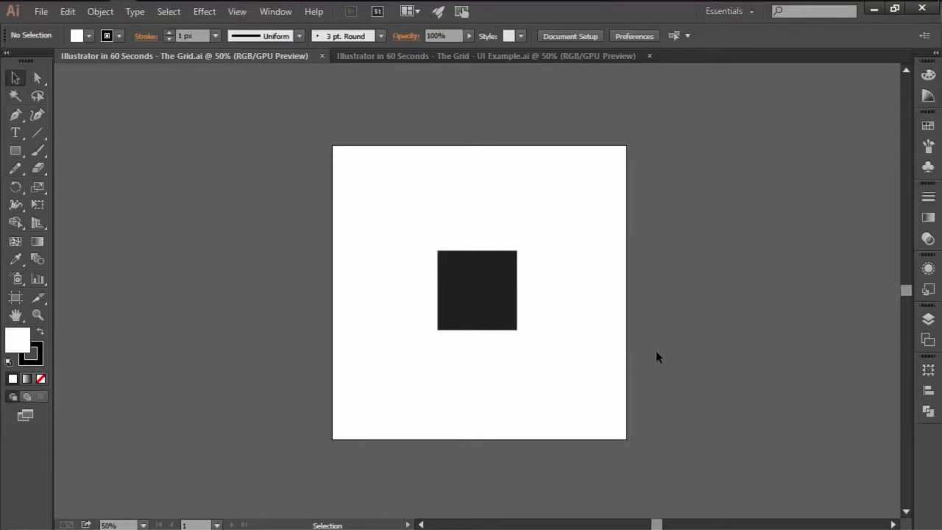
Show the document grid on the artboard via View > Show Grid.
click(237, 11)
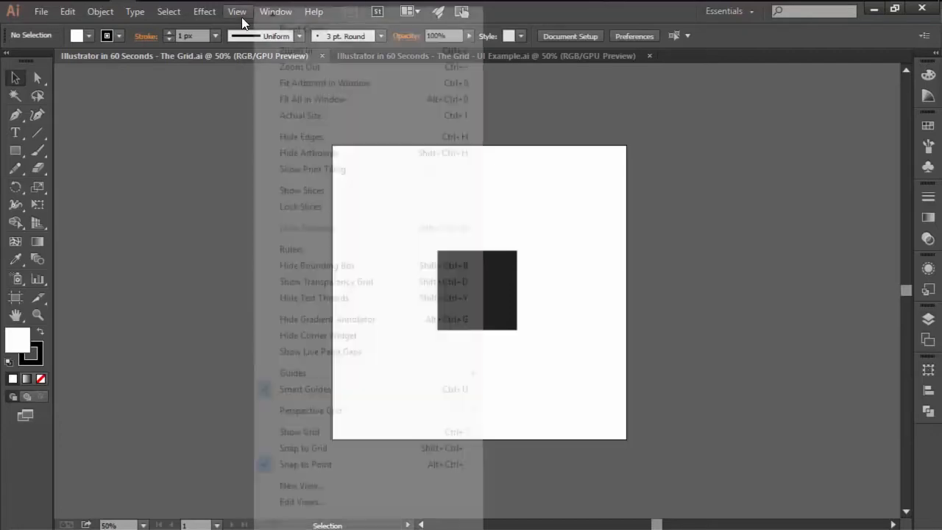
mouse_move(321, 436)
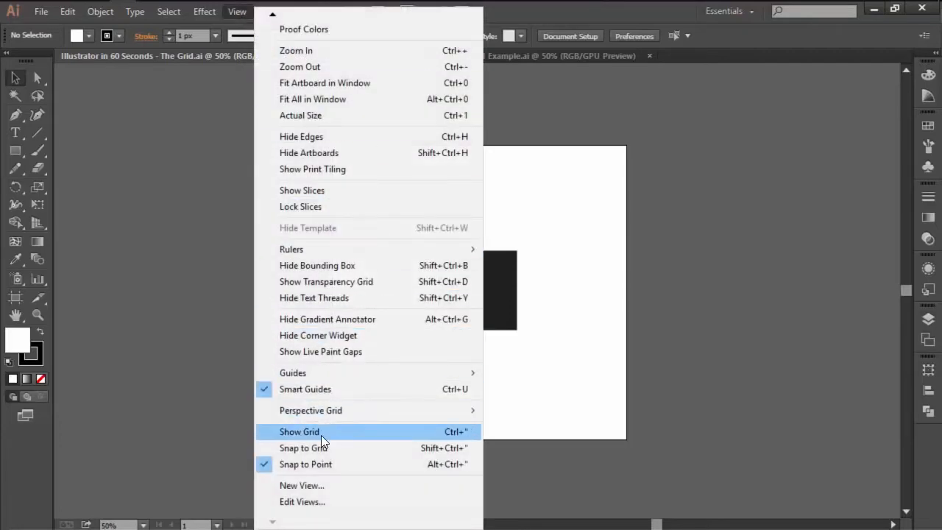
click(299, 432)
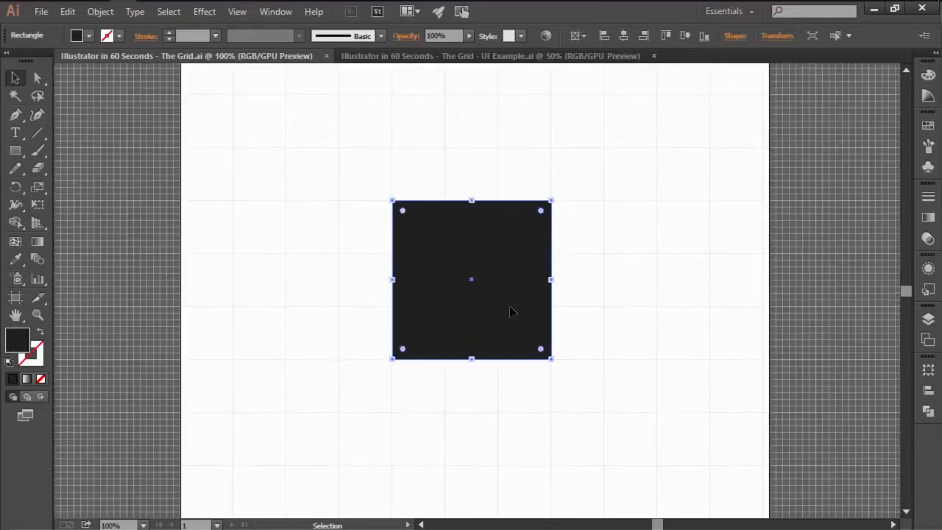
mouse_move(377, 170)
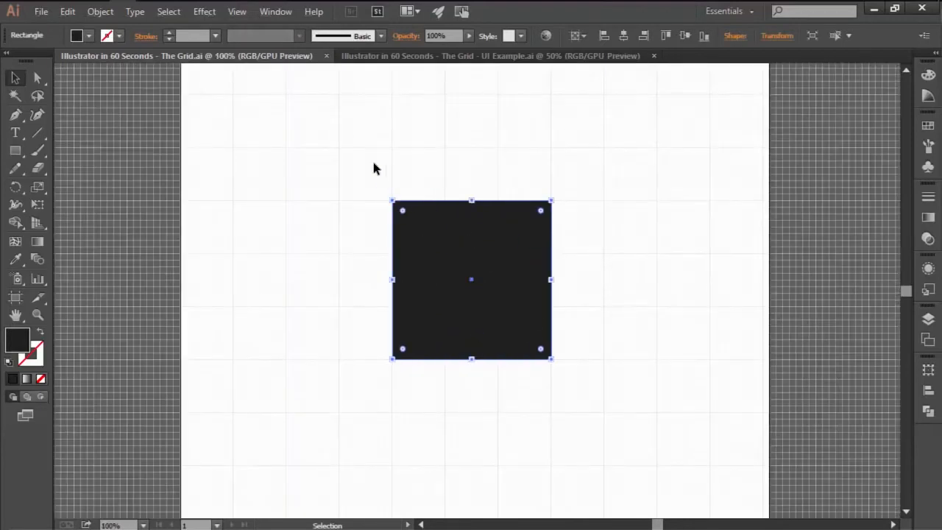
Enable Snap to Grid and drag the black square so it snaps onto the gridlines.
click(236, 12)
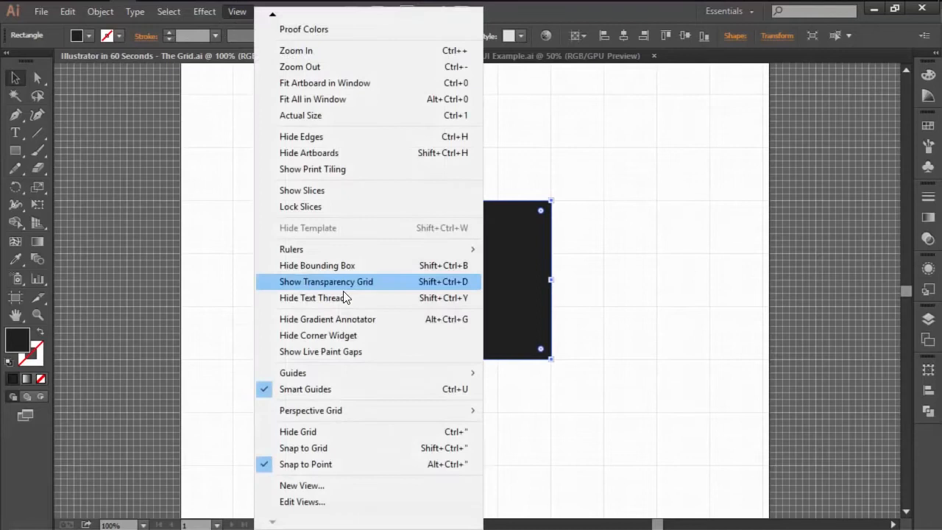
click(326, 281)
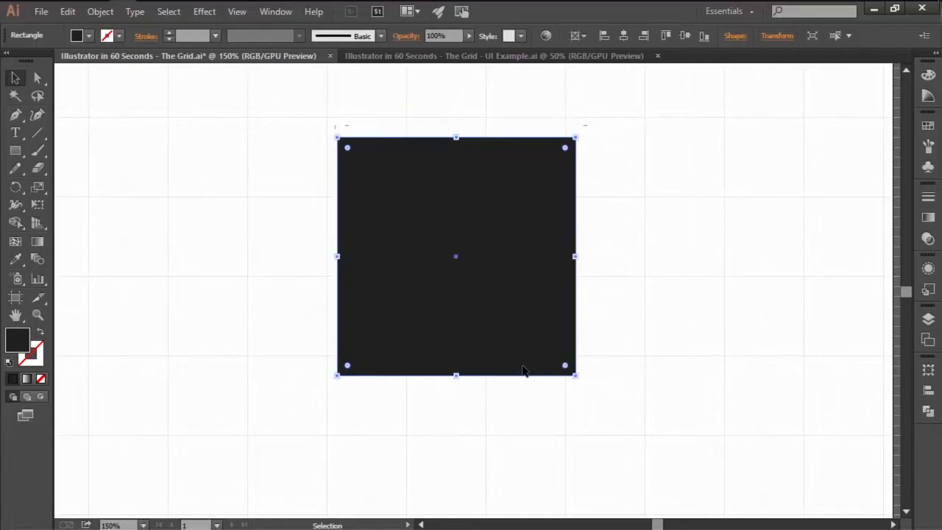
drag(456, 256, 436, 276)
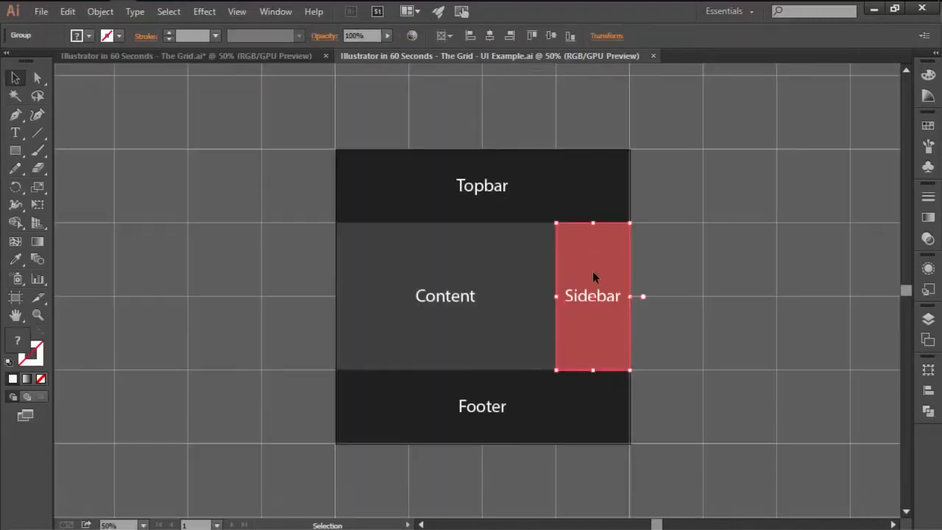
Drag the red Sidebar group from the right of Content to its left edge.
drag(591, 294, 371, 294)
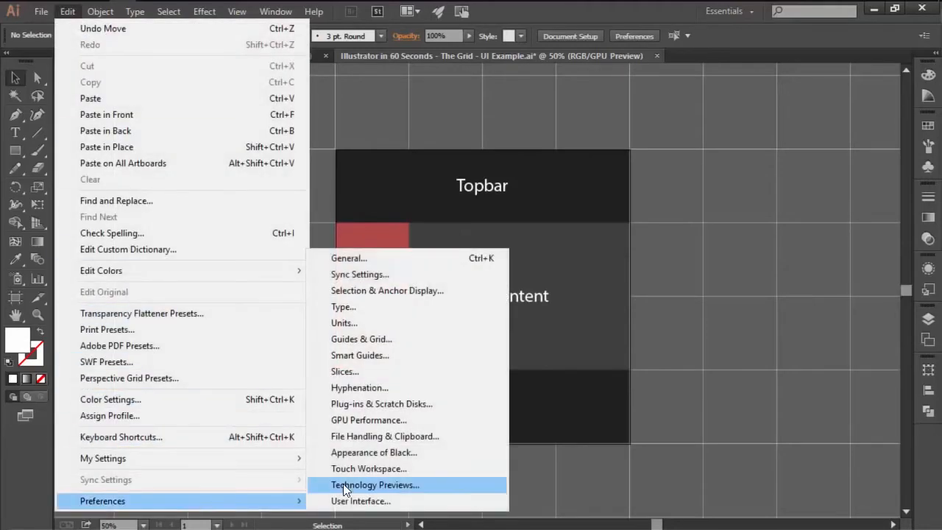
Set finer gridline spacing and subdivisions in Guides & Grid preferences and confirm.
click(362, 339)
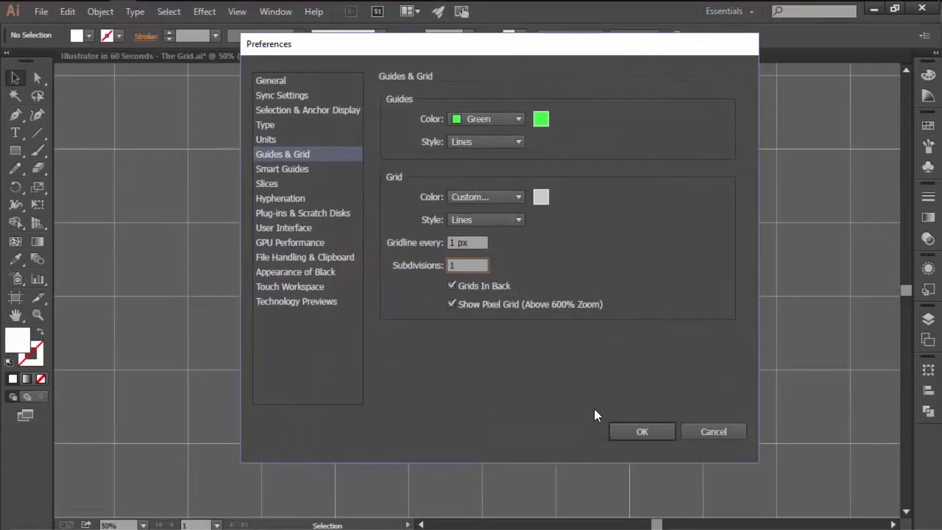
click(642, 432)
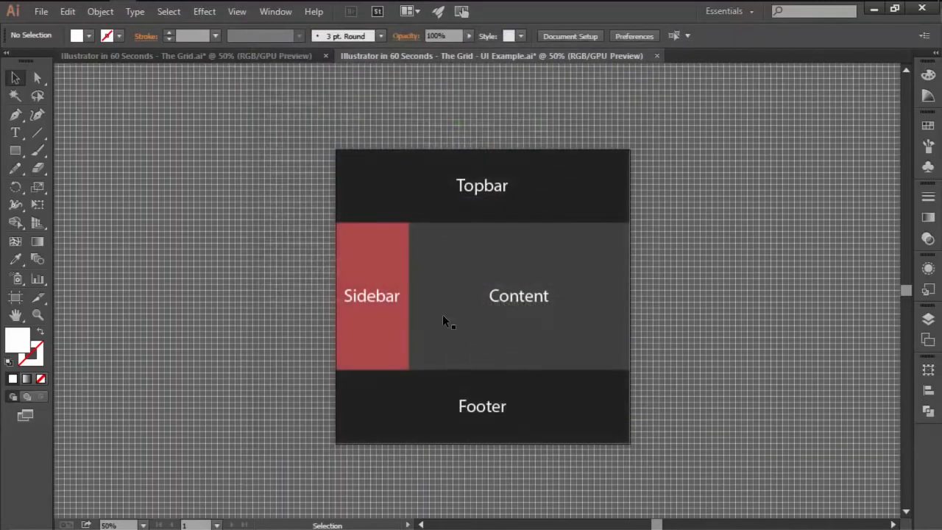